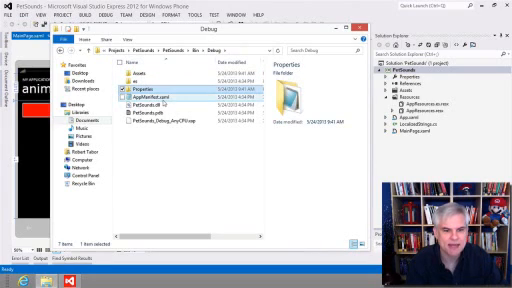
- Select PetSounds_Debug_AnyCPU.xap in bin\Debug to see its type and size in the details pane
click(155, 97)
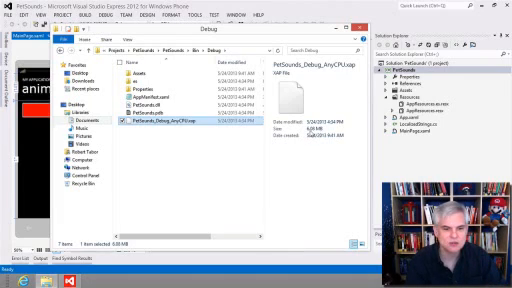
mouse_move(168, 128)
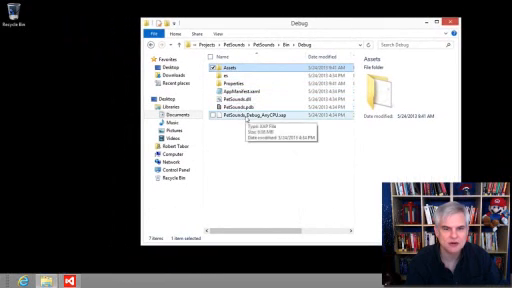
- Select PetSounds_Debug_AnyCPU.xap and bring up its context menu of actions
click(253, 127)
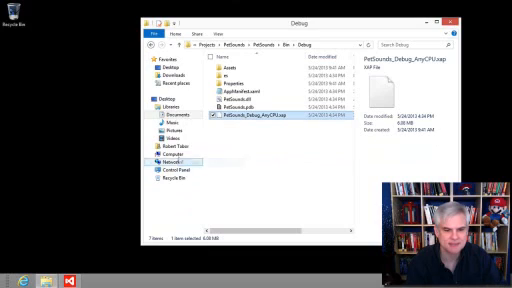
right_click(10, 40)
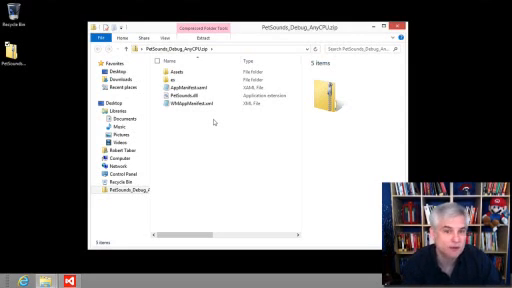
- Browse the zip's Assets and Animals sound folders, then return and pick a manifest file
click(175, 72)
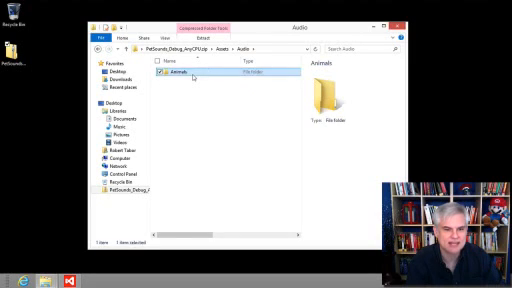
double_click(183, 72)
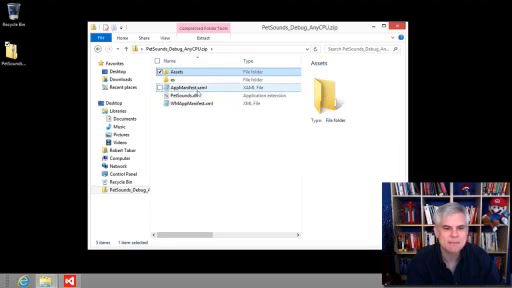
click(185, 90)
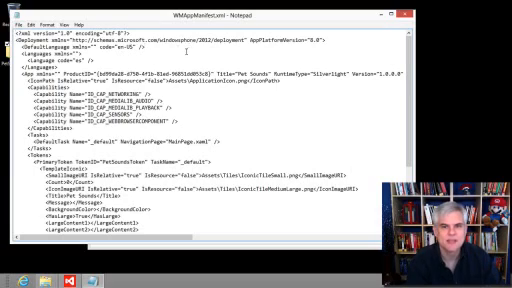
- Scroll through WMAppManifest.xml reviewing capabilities, tile tokens and the app version
scroll(down, 3)
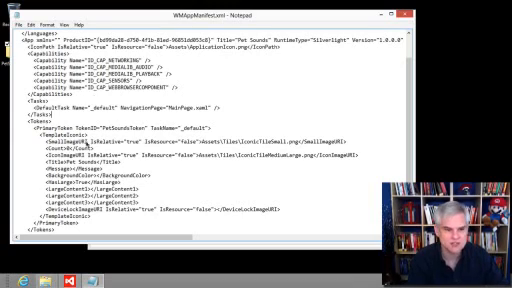
scroll(down, 3)
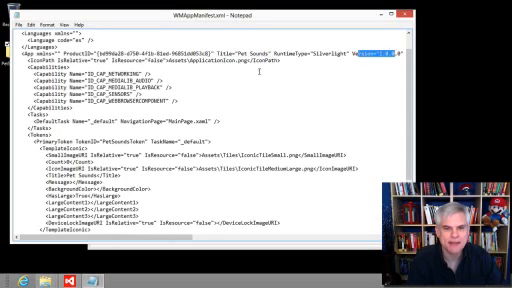
scroll(down, 3)
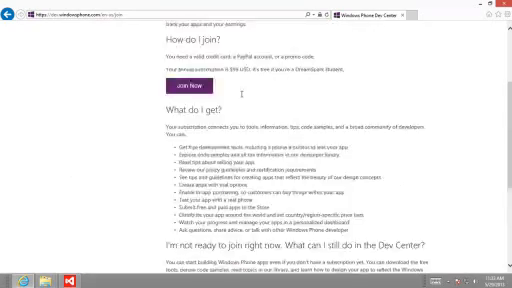
scroll(up, 3)
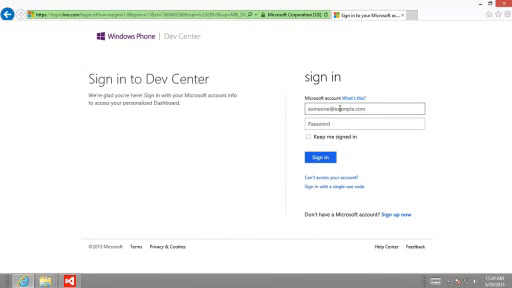
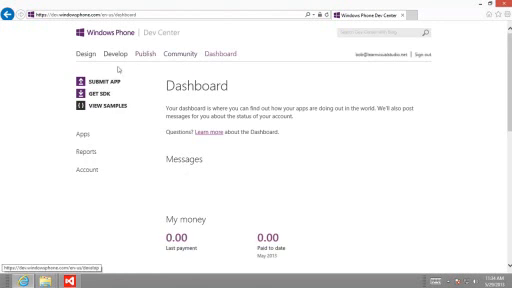
scroll(down, 3)
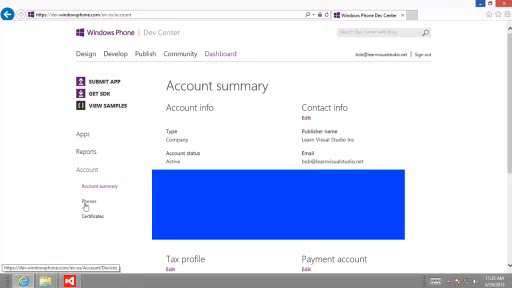
click(89, 207)
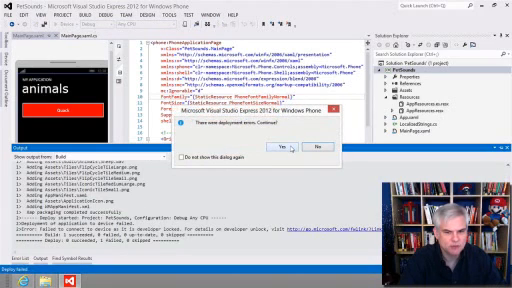
- Accept 'Continue?' on the deployment errors prompt, revealing the developer-locked failure
click(329, 146)
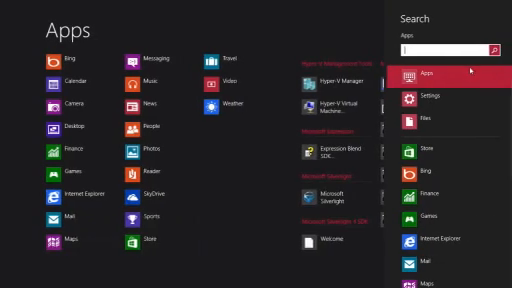
- Search installed apps for 'regi' to find Windows Phone Developer Registration
text(regi)
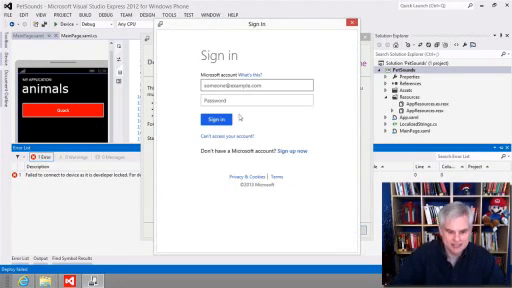
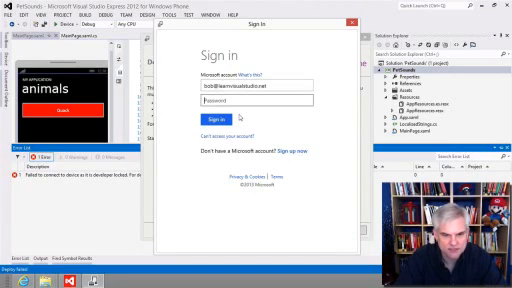
text(password)
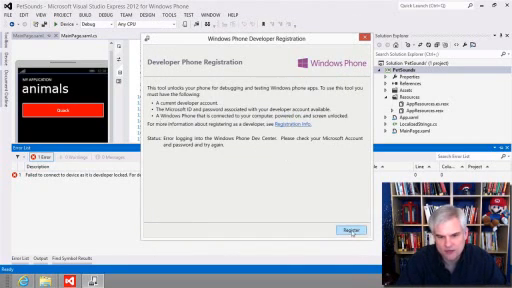
click(349, 228)
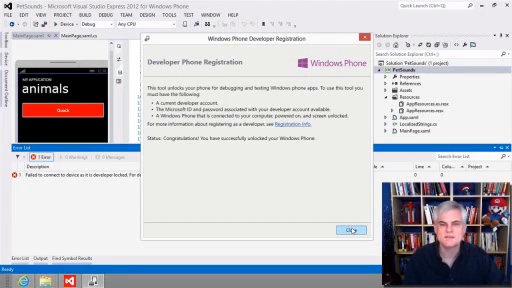
click(351, 230)
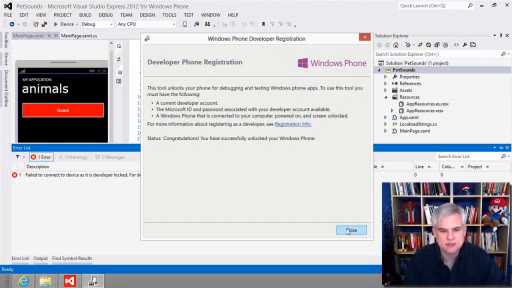
click(349, 229)
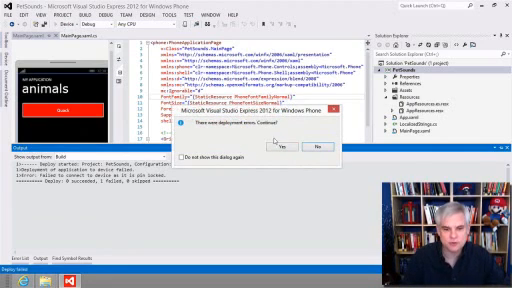
- Continue past the deployment errors prompt, reaching the PIN-locked device error
click(308, 141)
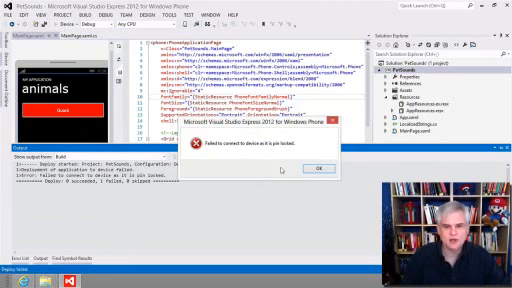